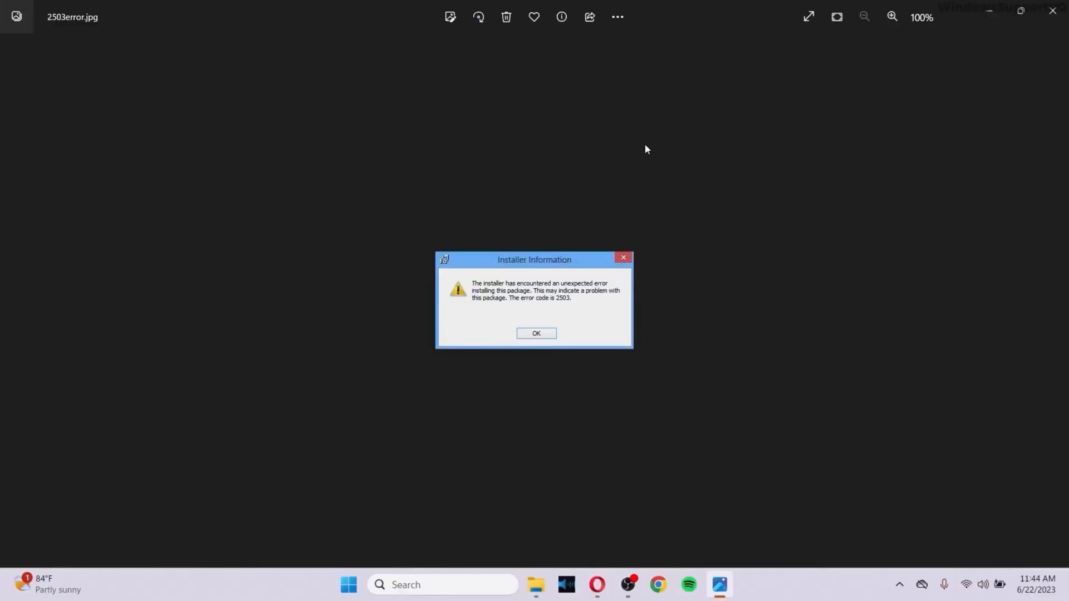
mouse_move(502, 182)
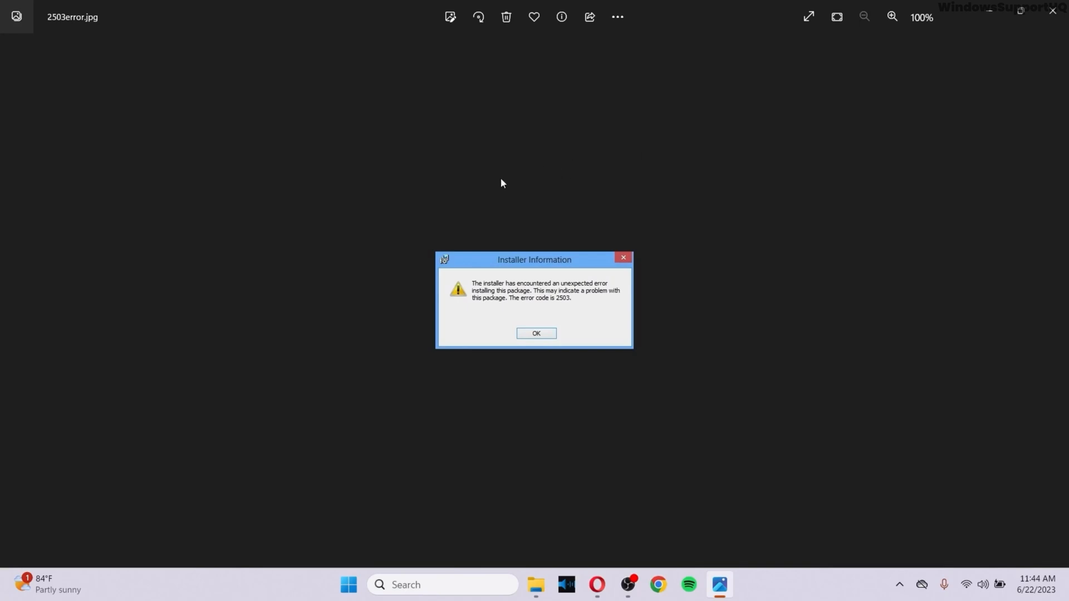
mouse_move(683, 418)
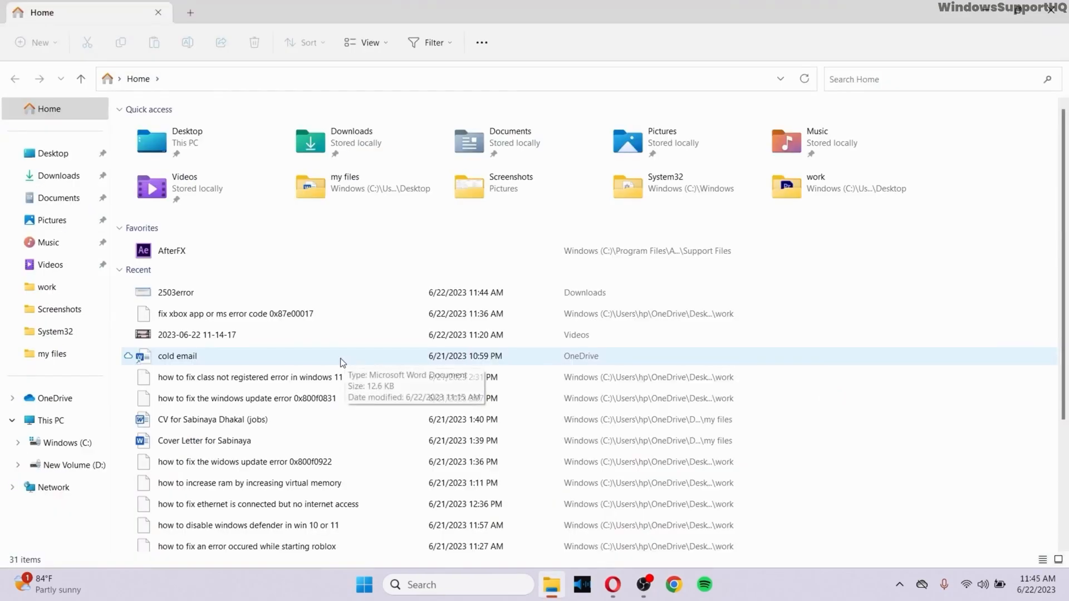
Open Advanced Security Settings for the C:\Windows\Temp folder from its Properties Security tab.
click(63, 443)
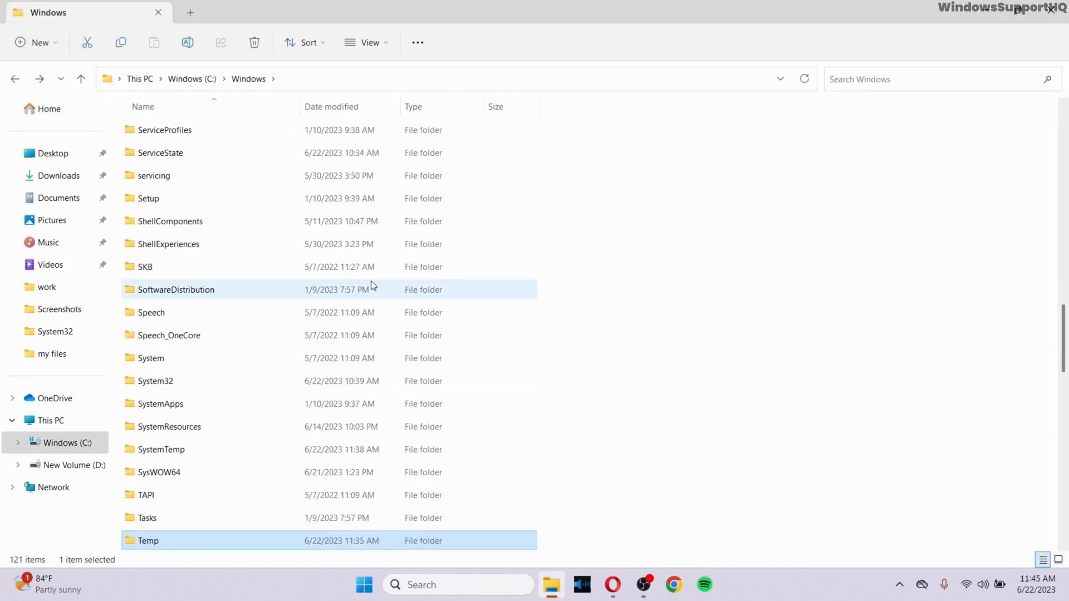
scroll(down, 3)
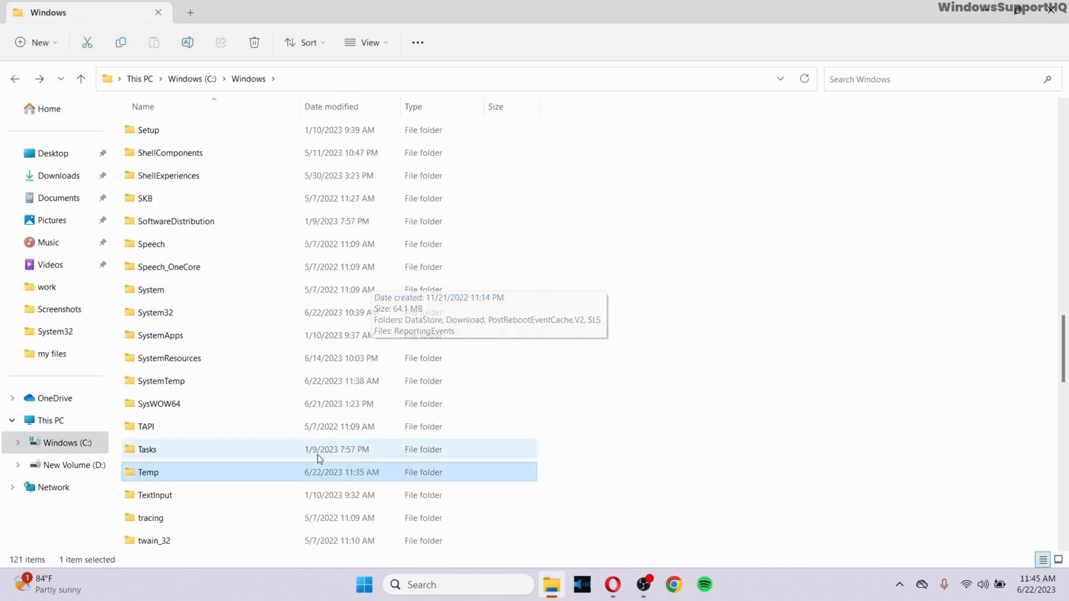
right_click(148, 473)
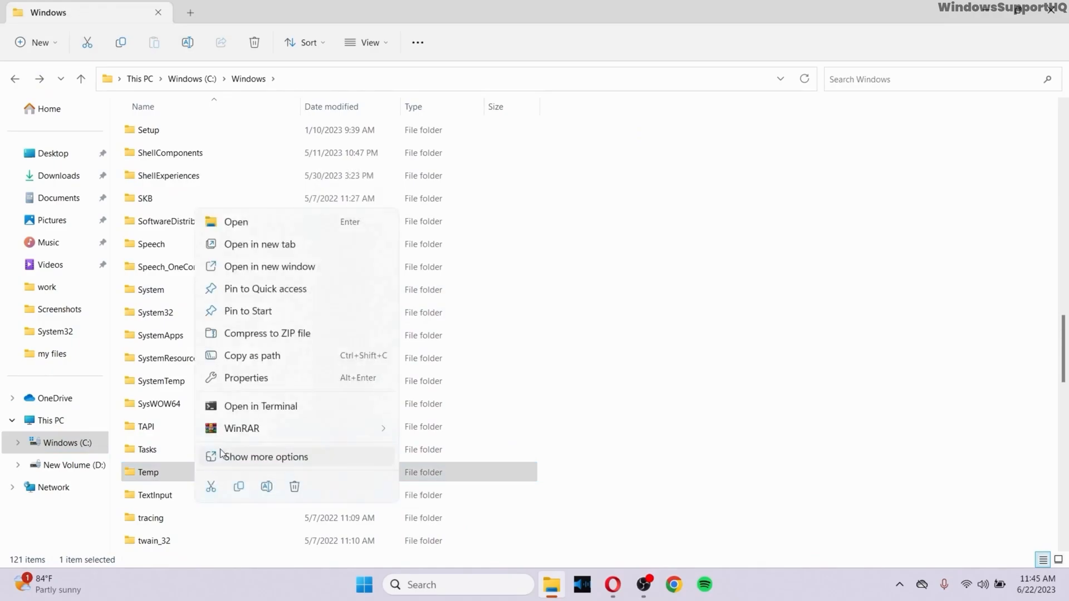
click(246, 378)
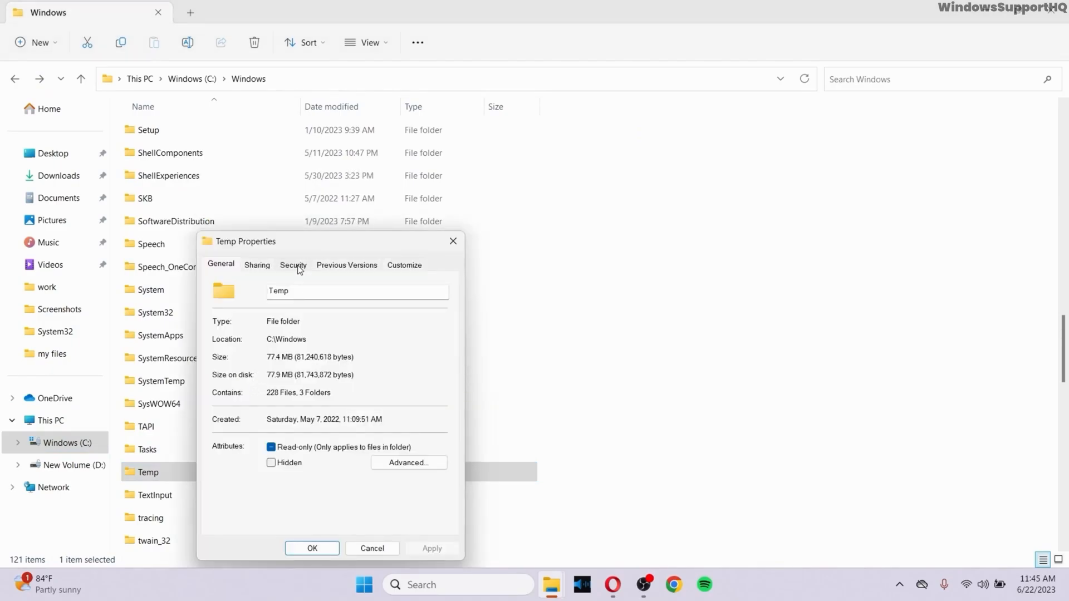
click(293, 265)
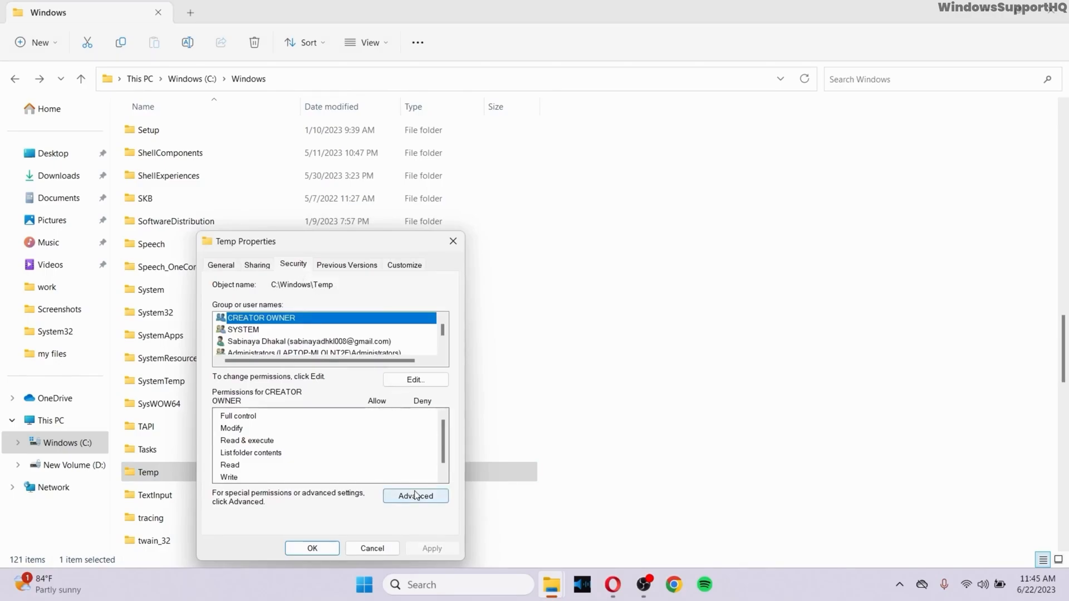
click(415, 496)
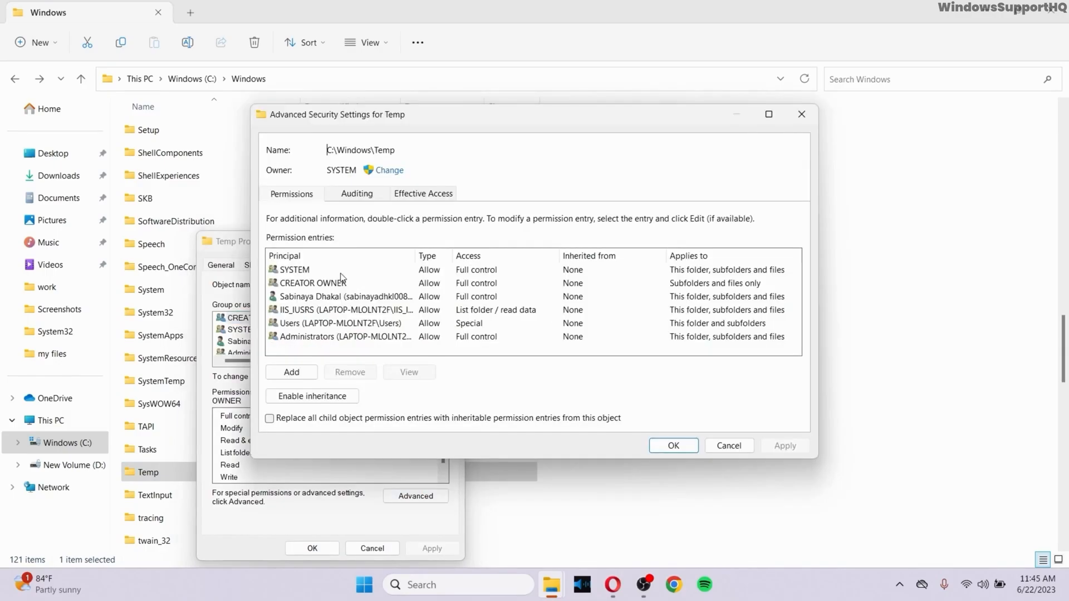
mouse_move(320, 284)
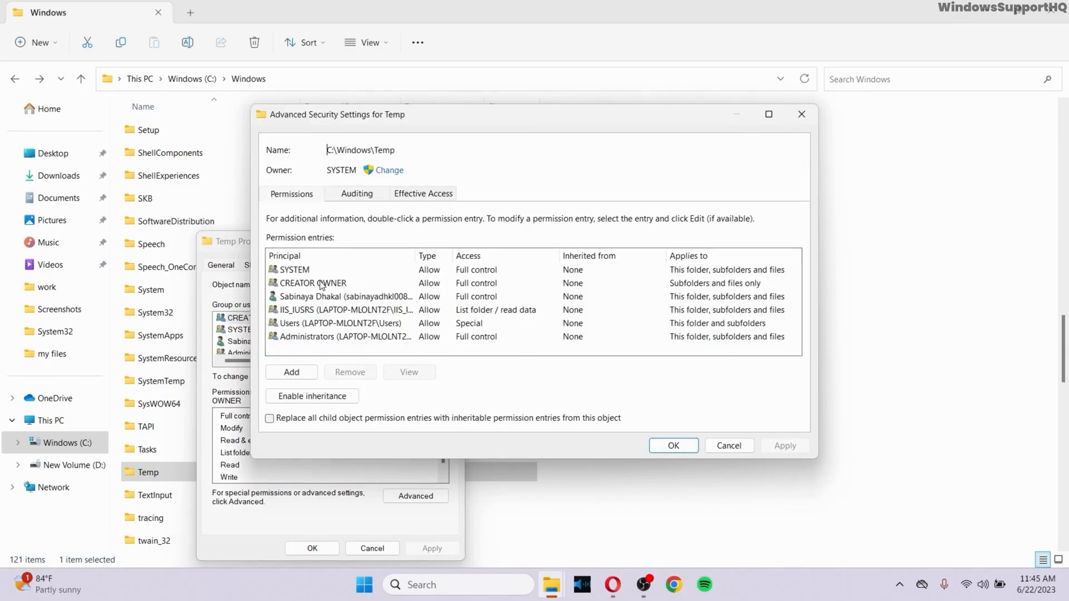
Select the SYSTEM permission entry in Temp's Advanced Security Settings.
click(294, 270)
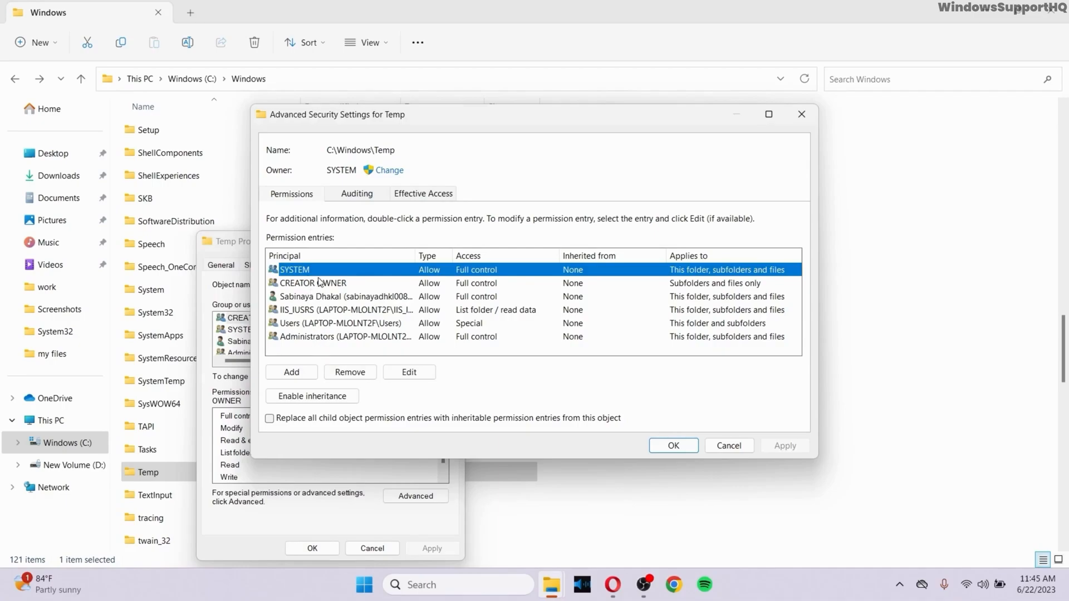
mouse_move(287, 288)
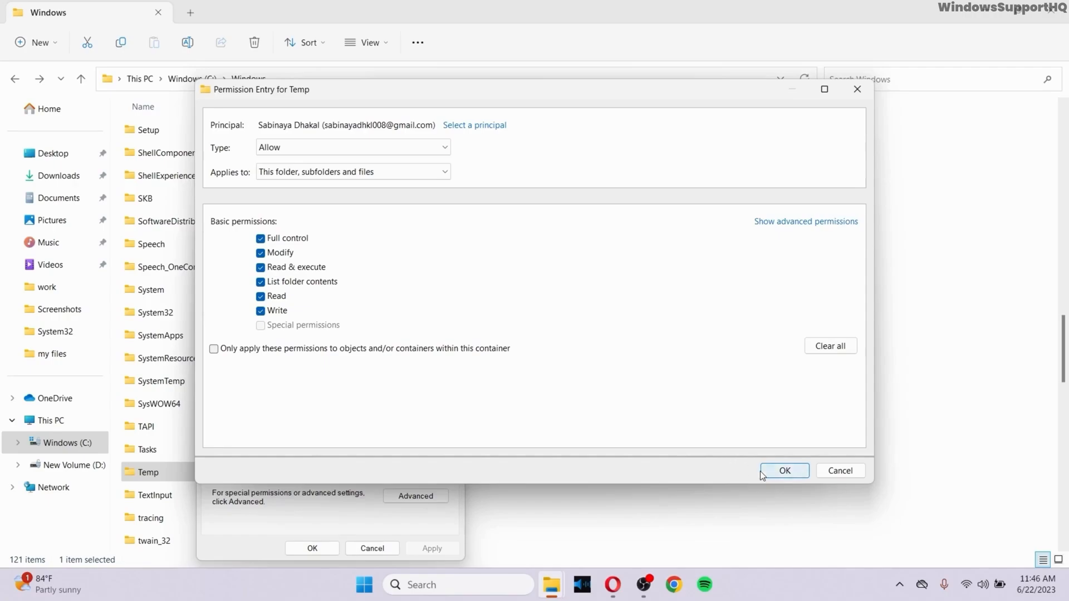
Confirm the user account's entry, then open the CREATOR OWNER entry to verify Full control.
click(784, 470)
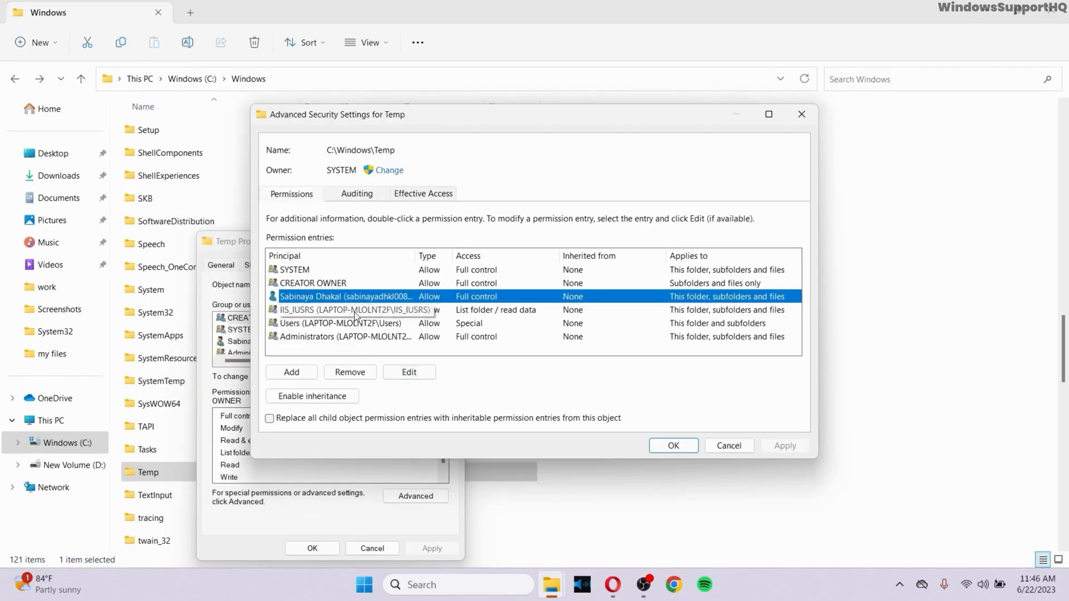
click(314, 283)
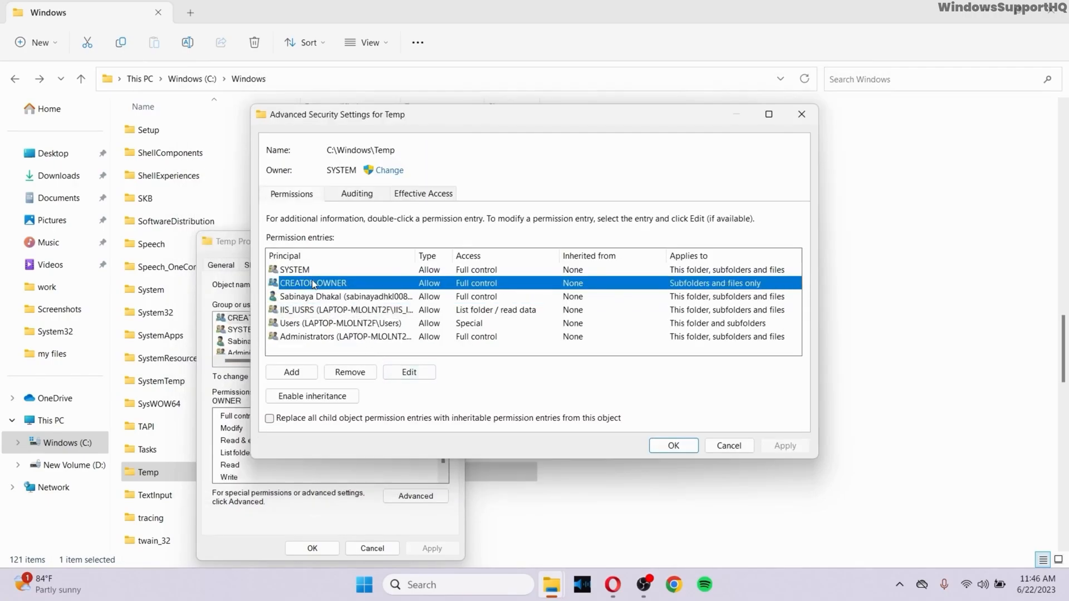
double_click(313, 283)
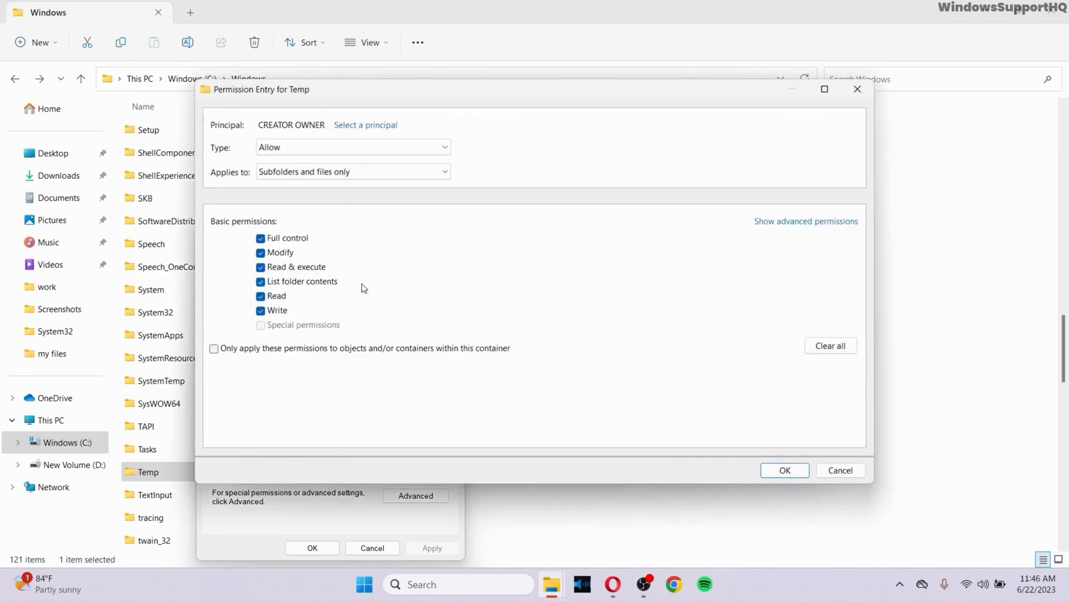